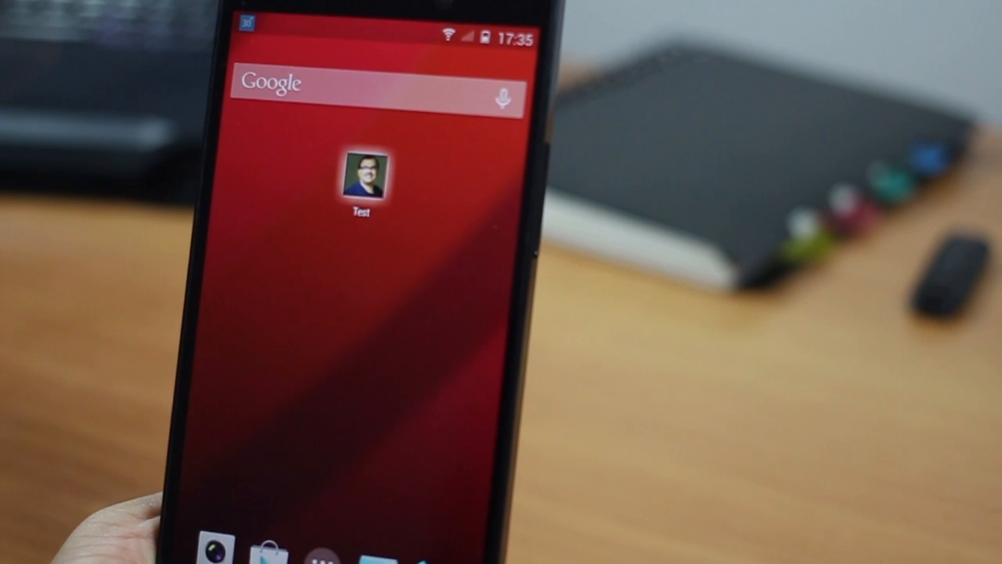
Swipe through the widget pages to reach the Email, EyeEm, Facebook and Gmail widgets
click(363, 177)
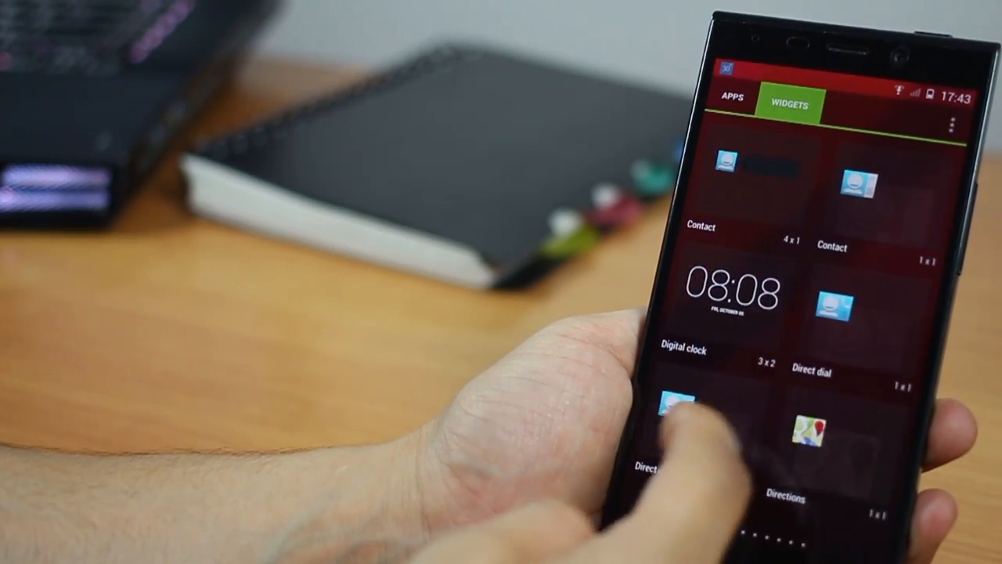
scroll(up, 3)
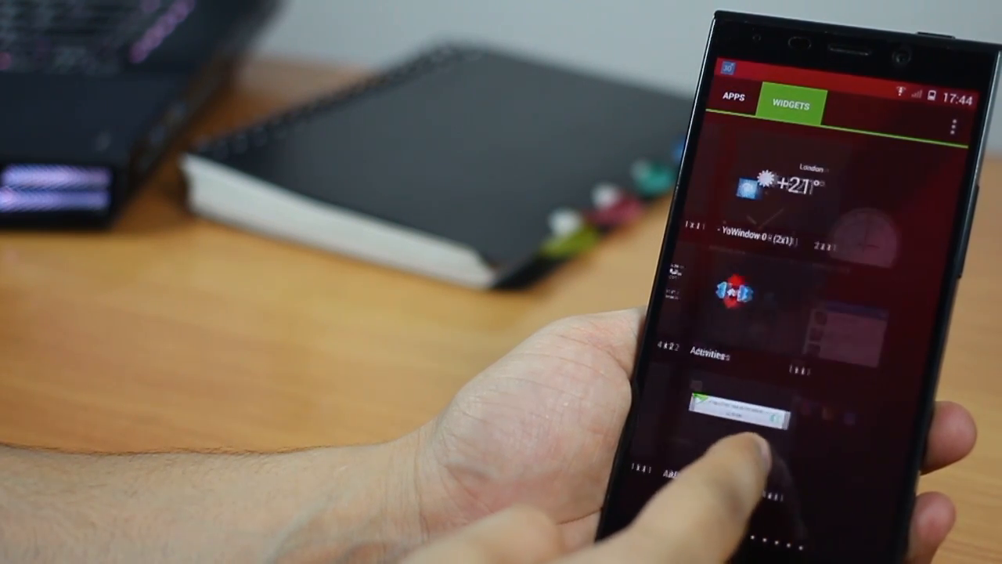
scroll(up, 3)
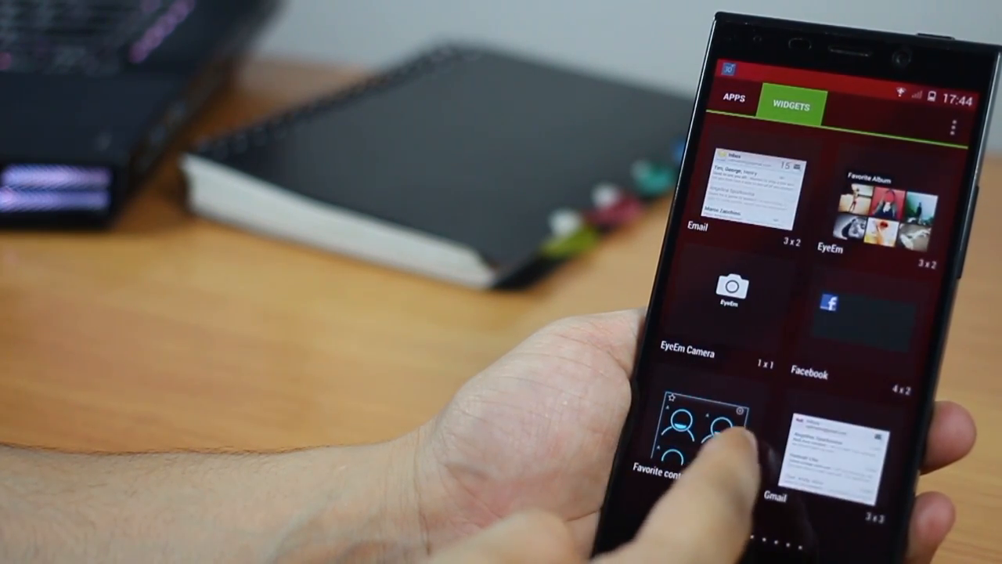